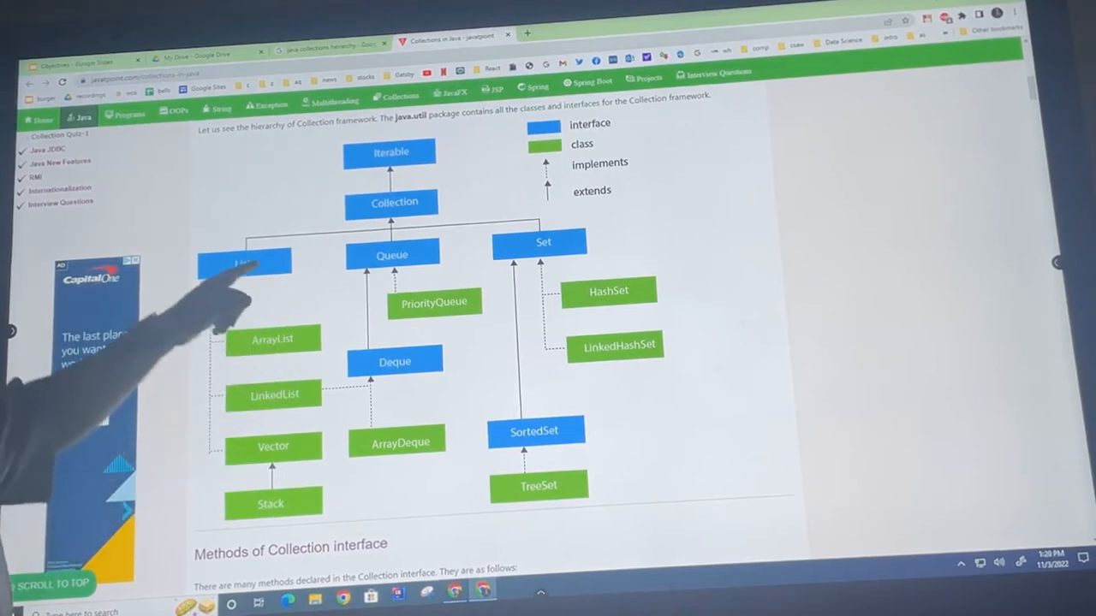
mouse_move(343, 209)
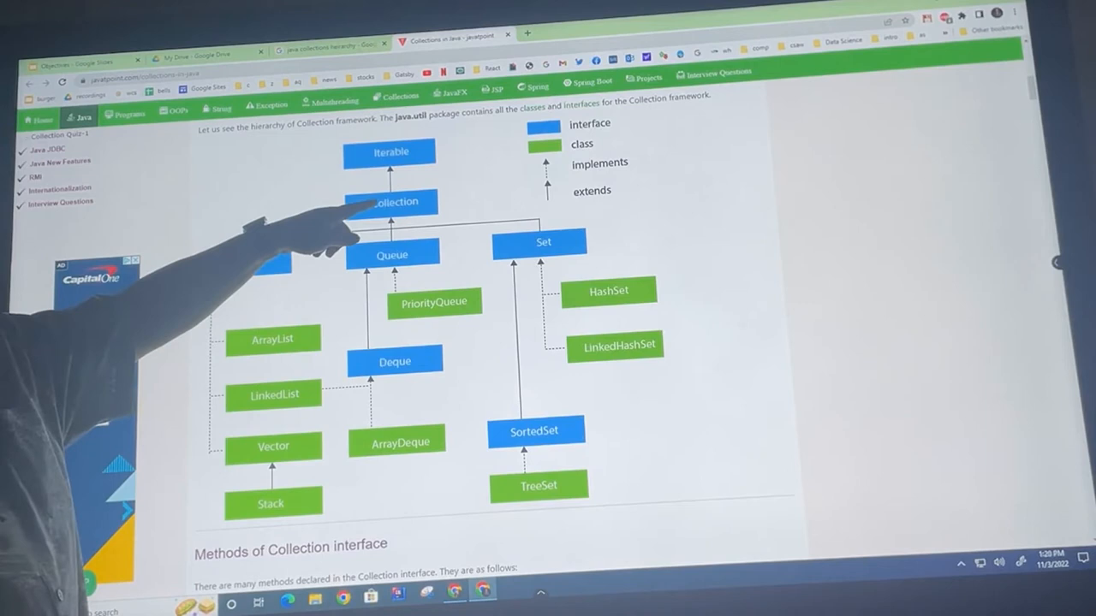